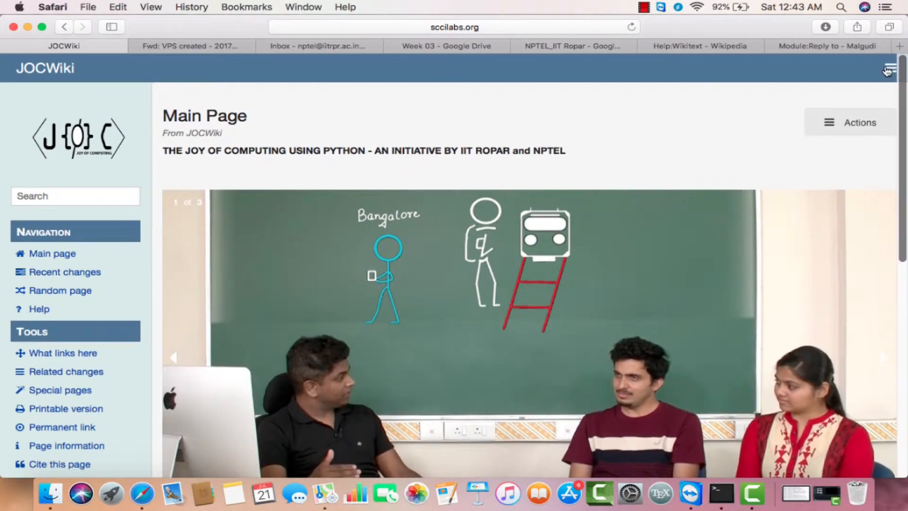
Start logging in to the wiki from the account menu, reaching the Google sign-in page.
click(889, 68)
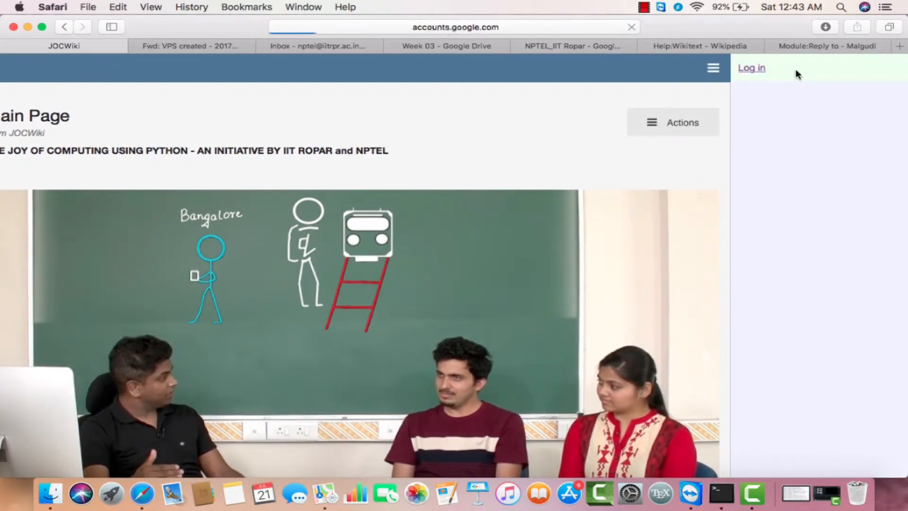
click(751, 68)
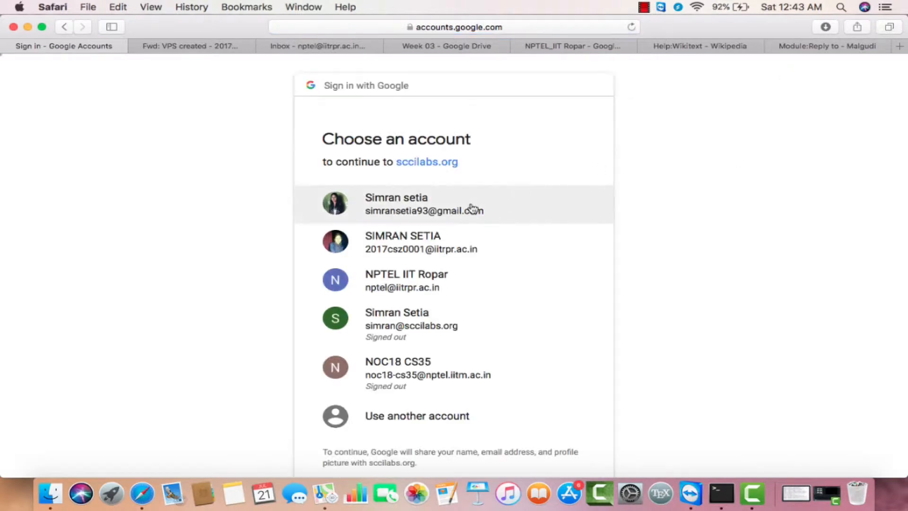
mouse_move(454, 216)
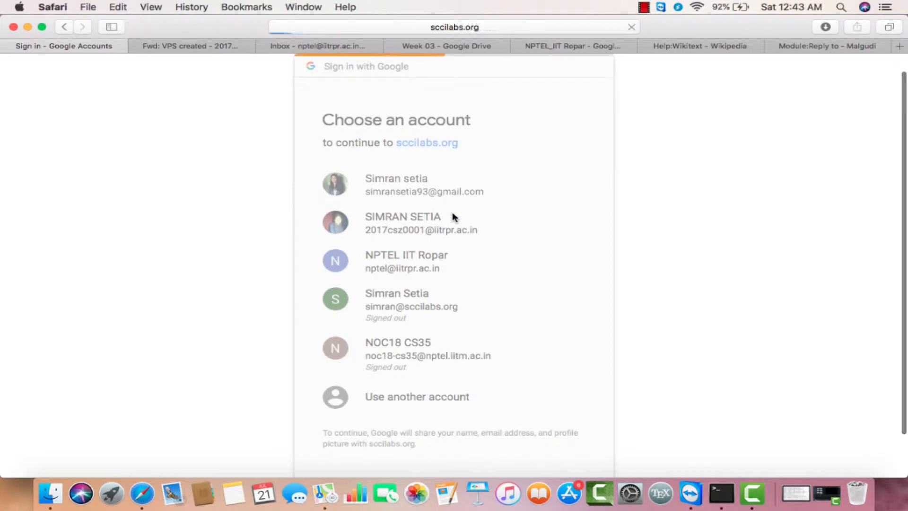
mouse_move(504, 254)
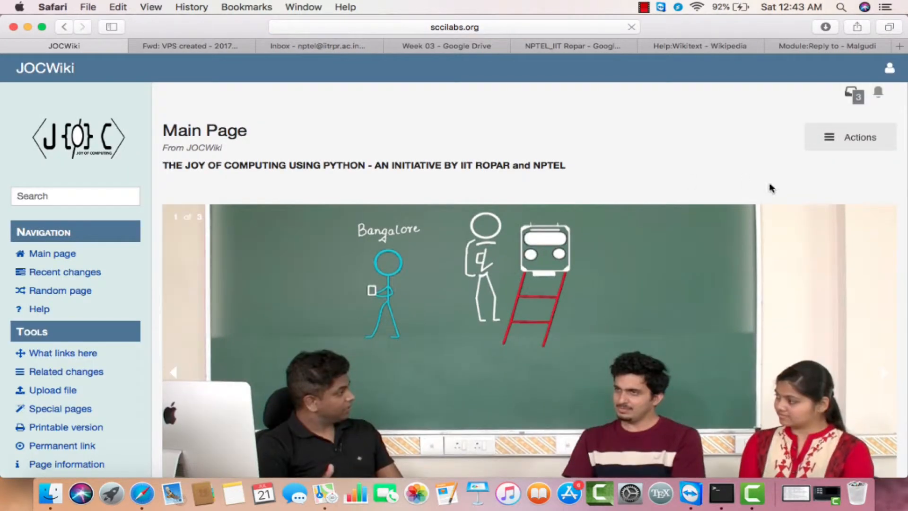
click(850, 92)
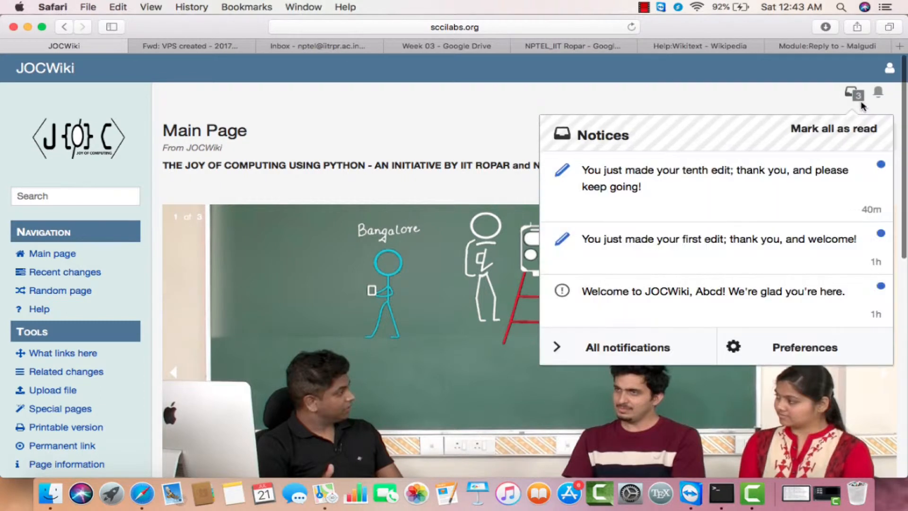
mouse_move(711, 126)
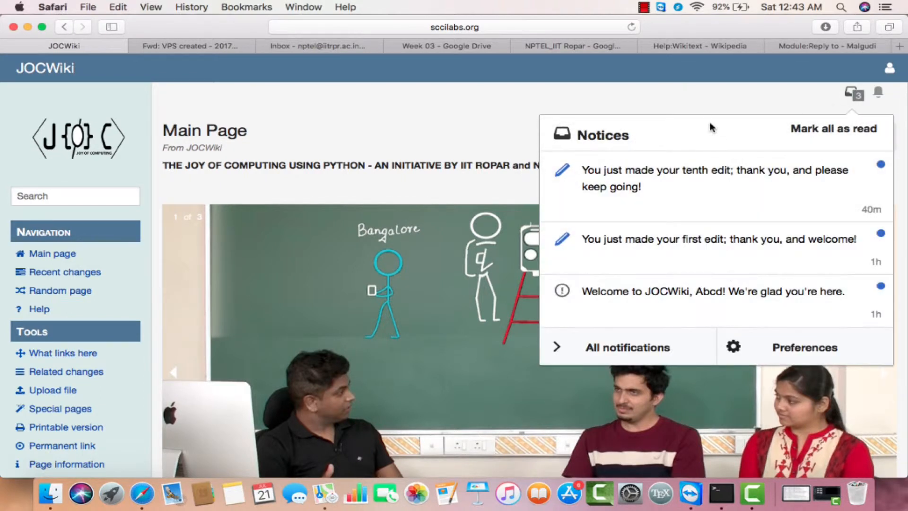
mouse_move(712, 113)
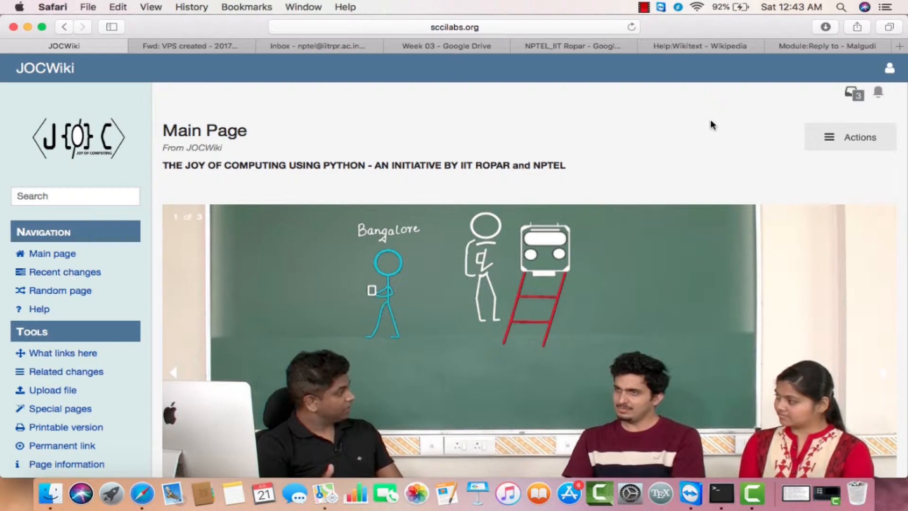
Go to Preferences from the personal menu and review the User profile signature and email options.
click(887, 68)
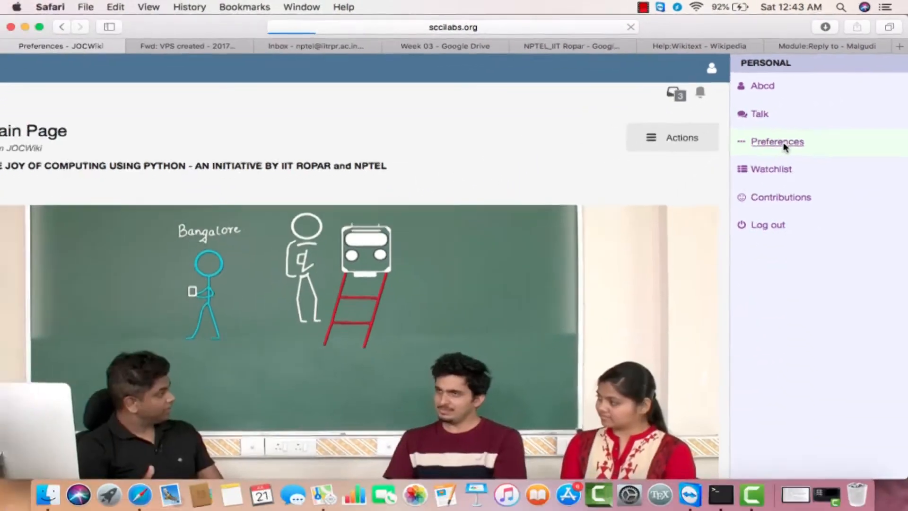
click(777, 141)
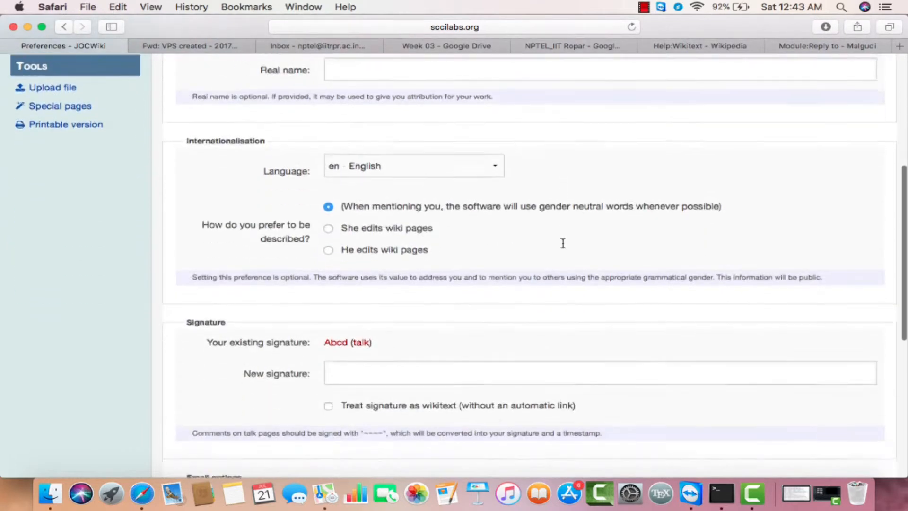
scroll(down, 3)
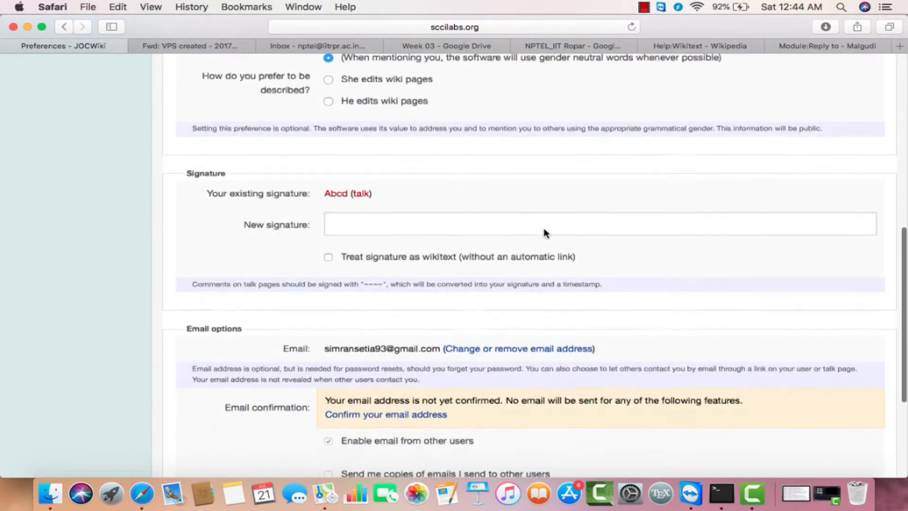
scroll(down, 3)
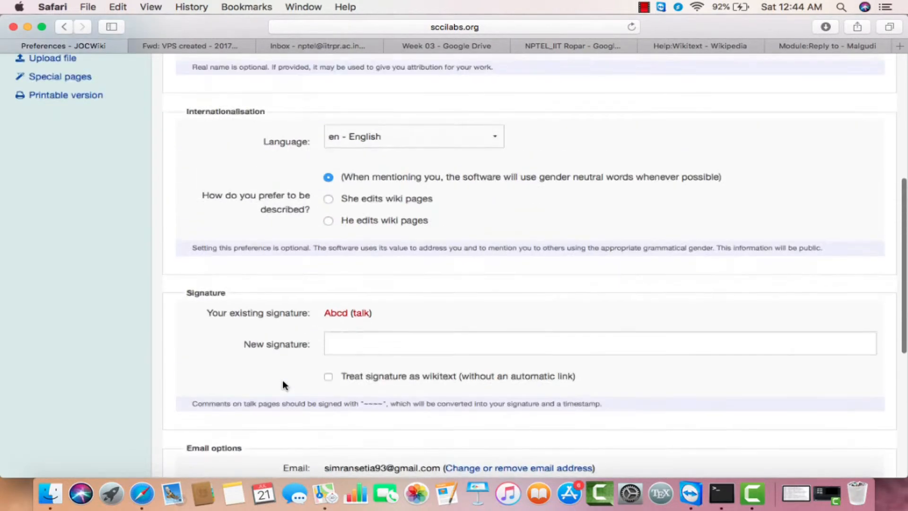
scroll(up, 3)
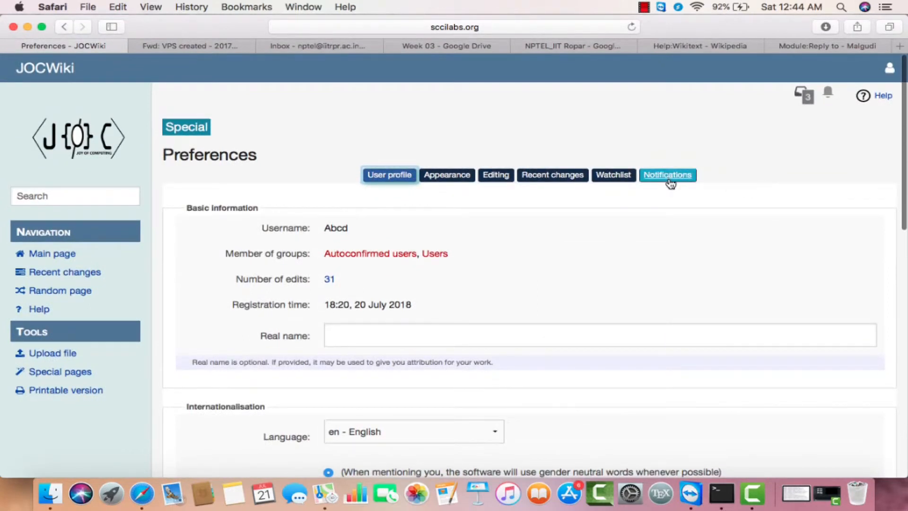
Switch to the Notifications preferences and scroll to 'Notify me about these events'.
click(668, 175)
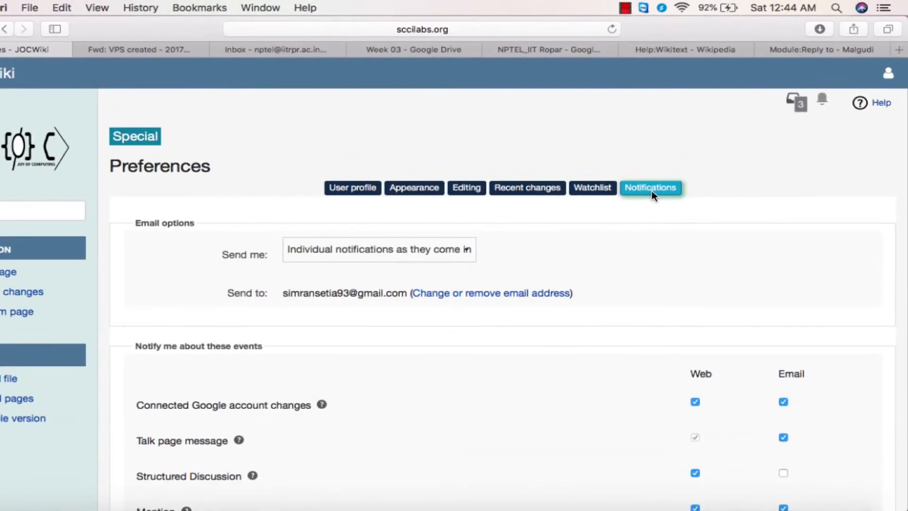
scroll(down, 3)
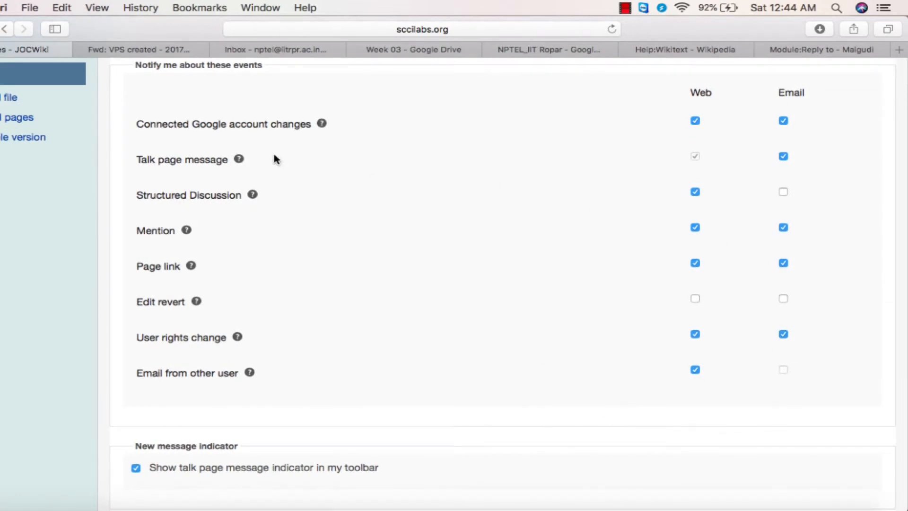
mouse_move(249, 206)
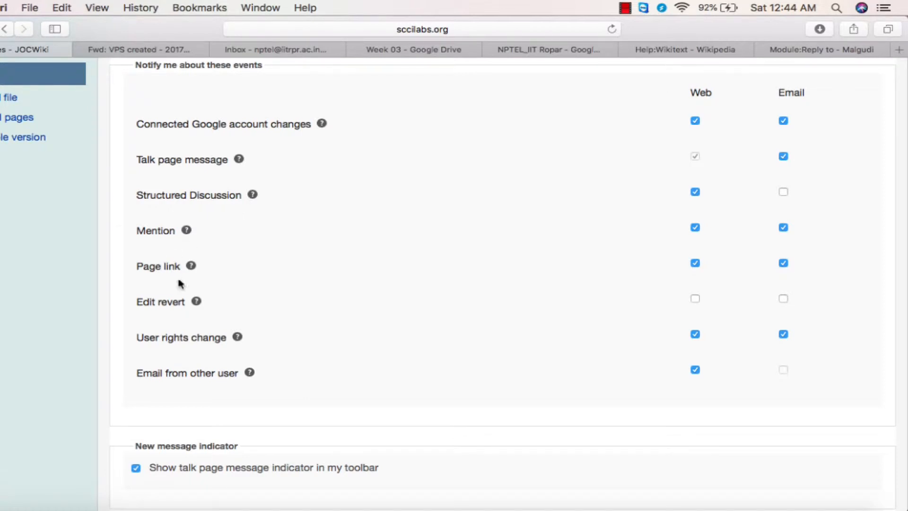
scroll(down, 3)
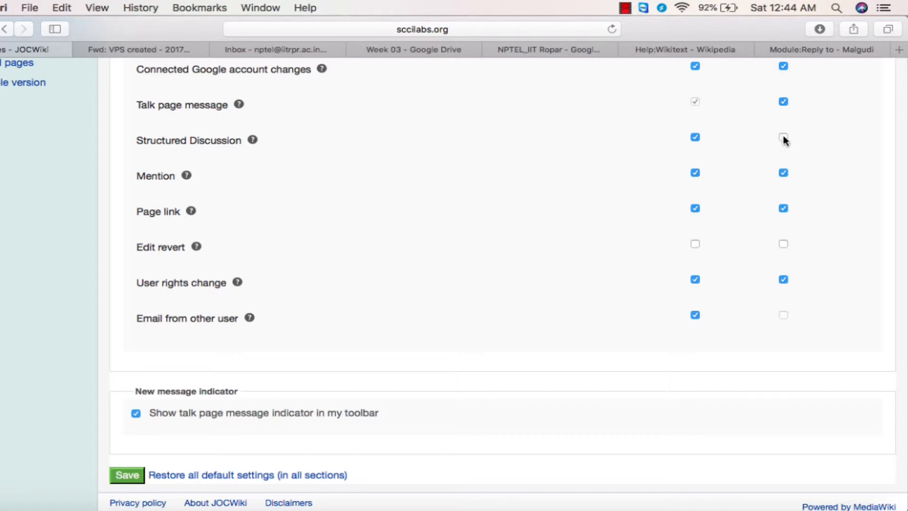
Tick the Email checkbox for Structured Discussion and scroll to review the event settings.
click(784, 244)
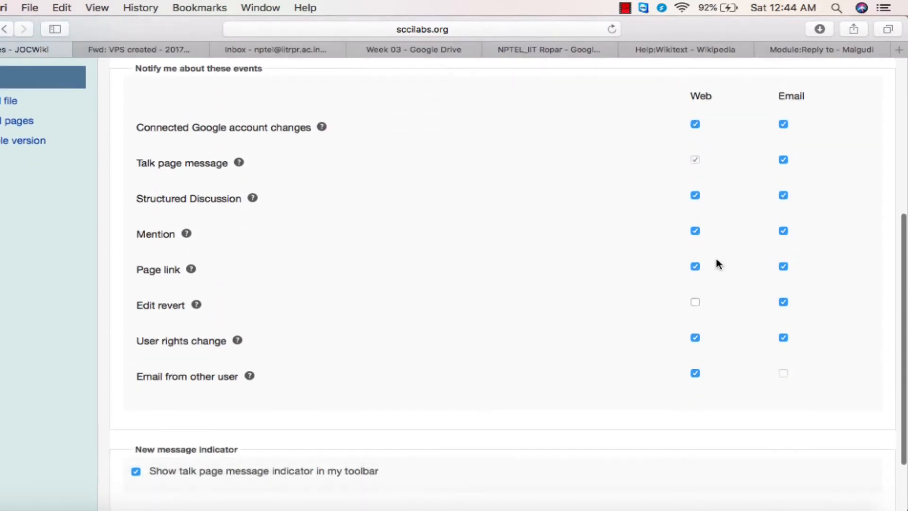
mouse_move(382, 179)
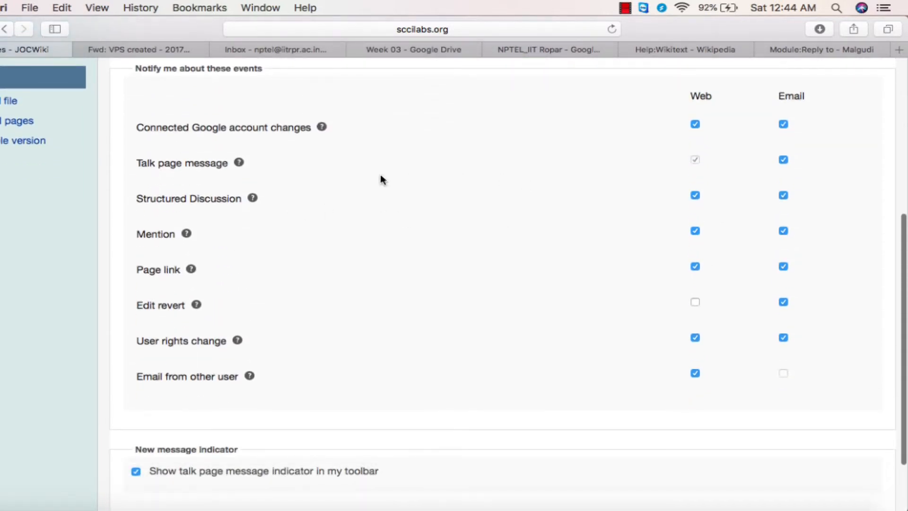
scroll(down, 3)
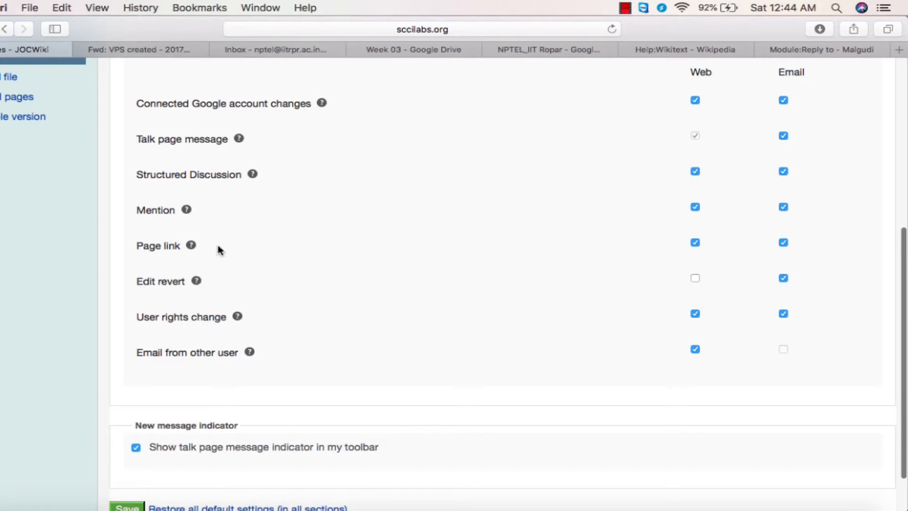
mouse_move(334, 194)
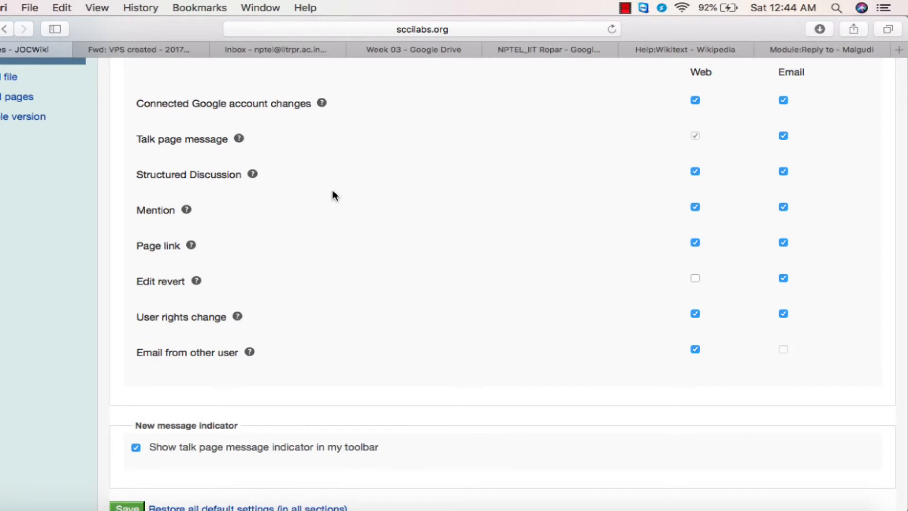
mouse_move(230, 348)
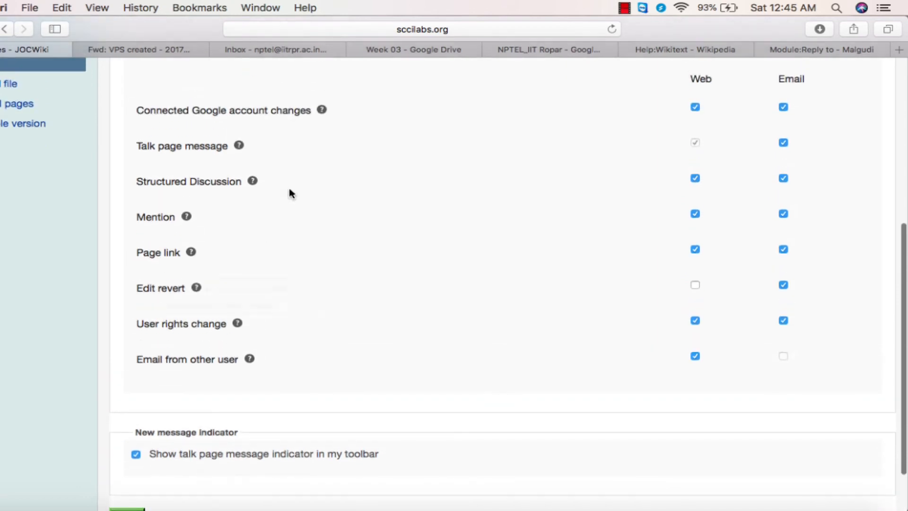
mouse_move(229, 180)
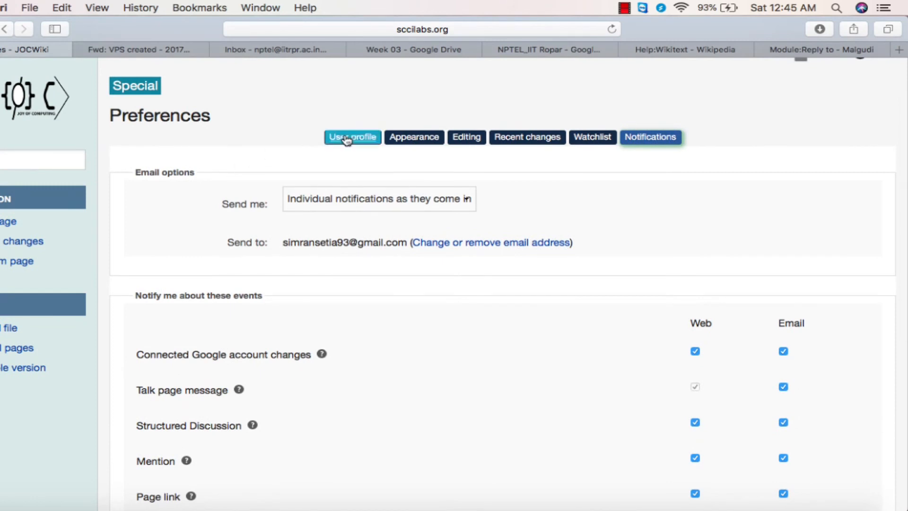
click(352, 137)
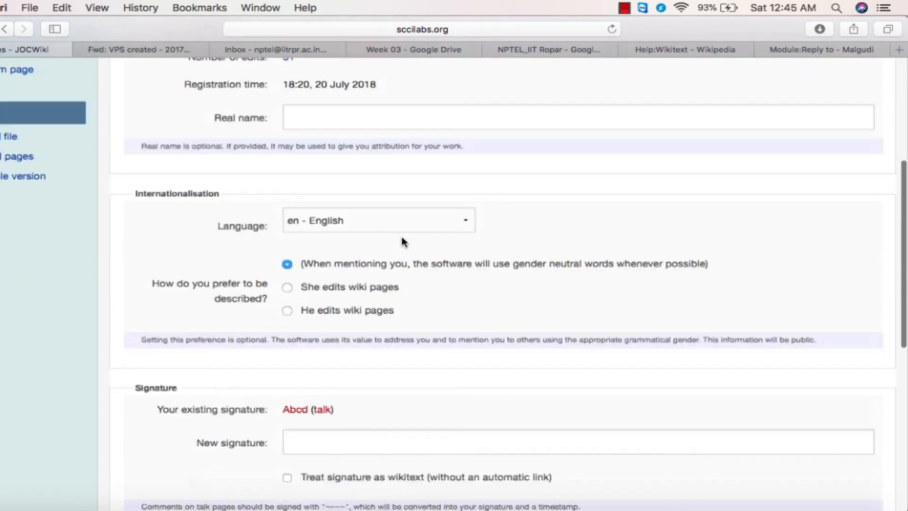
scroll(down, 3)
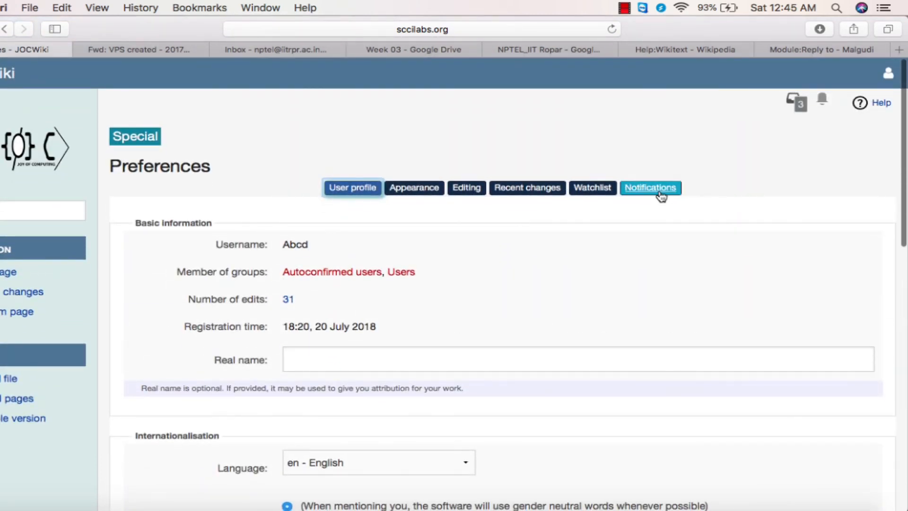
click(650, 187)
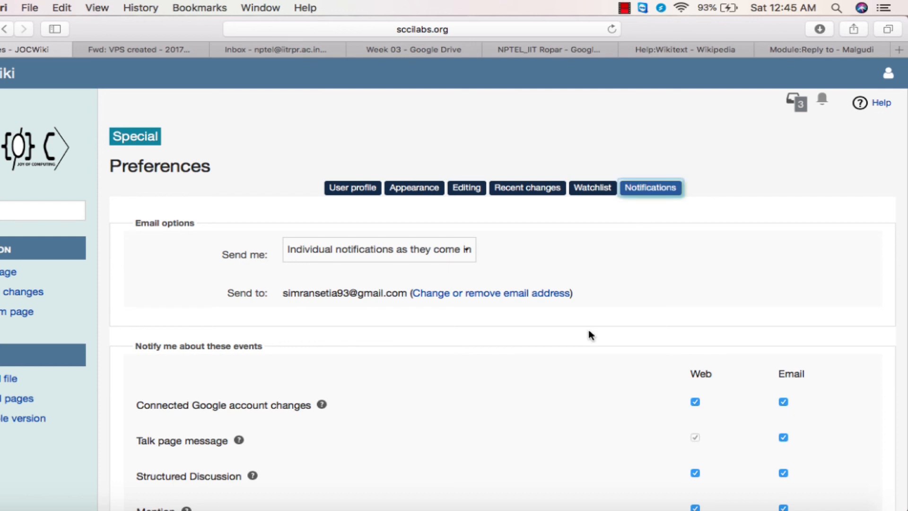
scroll(down, 3)
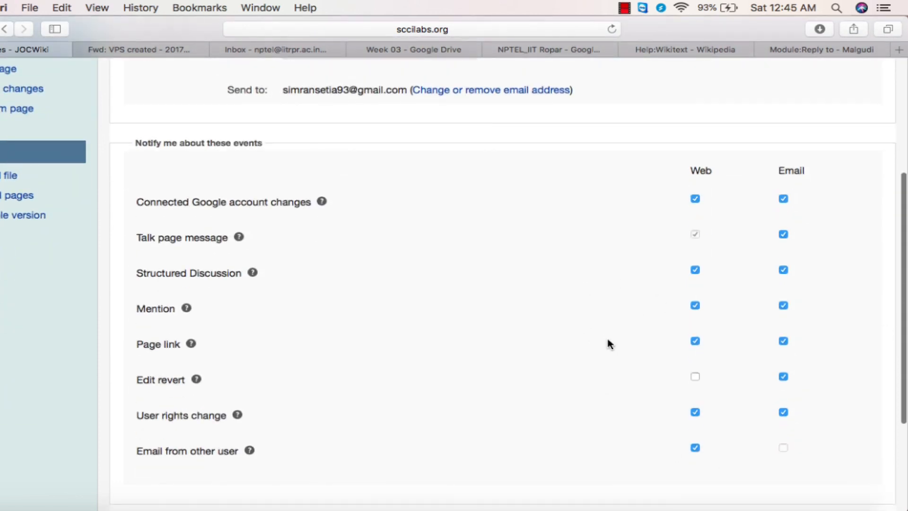